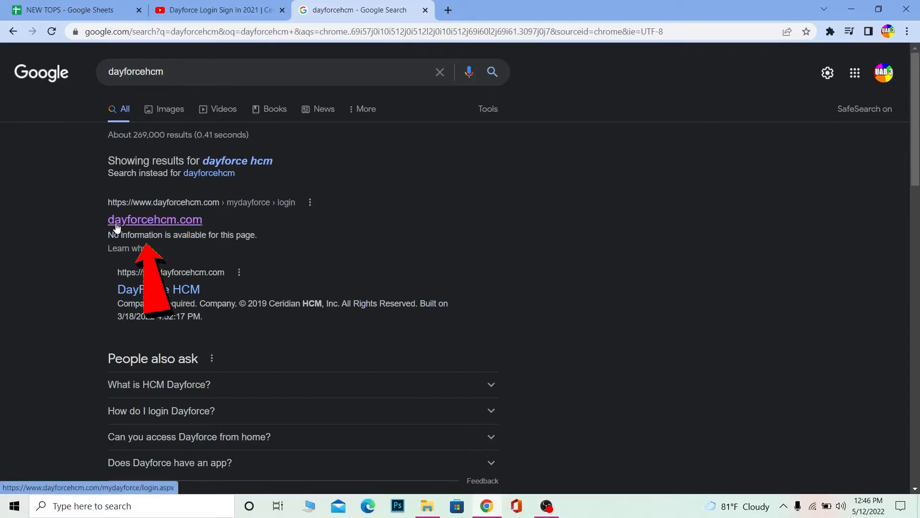
Open the dayforcehcm.com search result to reach the Dayforce login page.
click(154, 220)
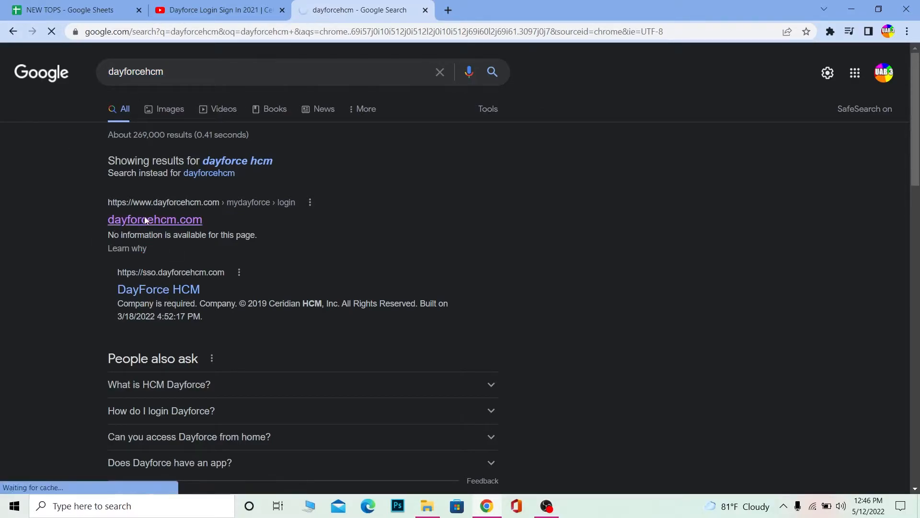
click(154, 219)
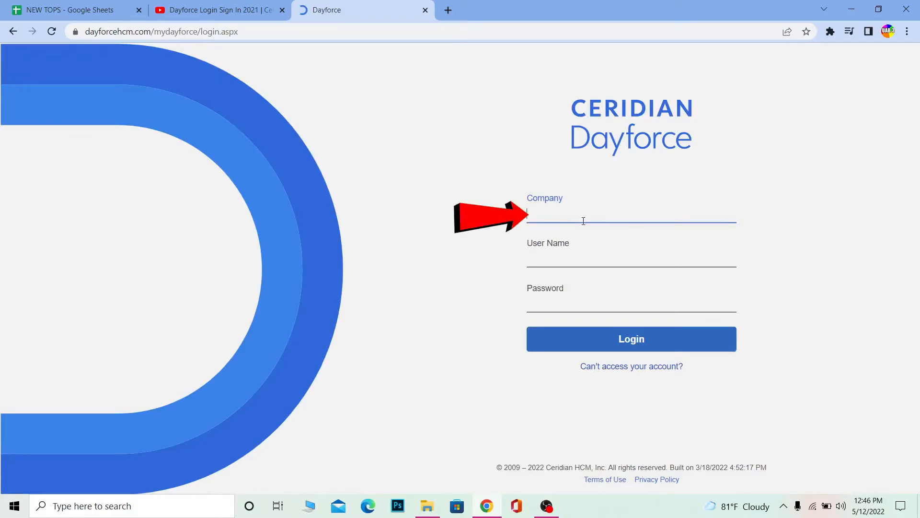
Enter company 'kecin' with the user name and password, and submit the login.
text(kecin)
click(632, 258)
text(witcey)
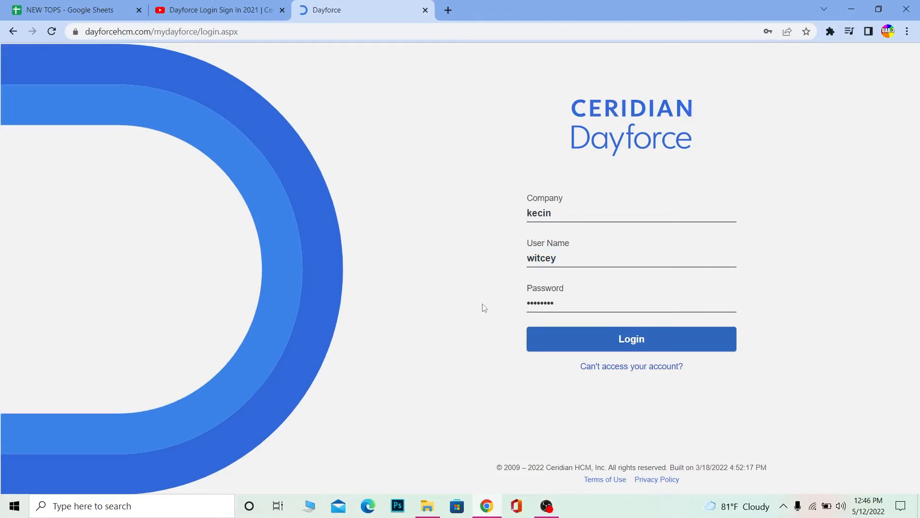
mouse_move(632, 366)
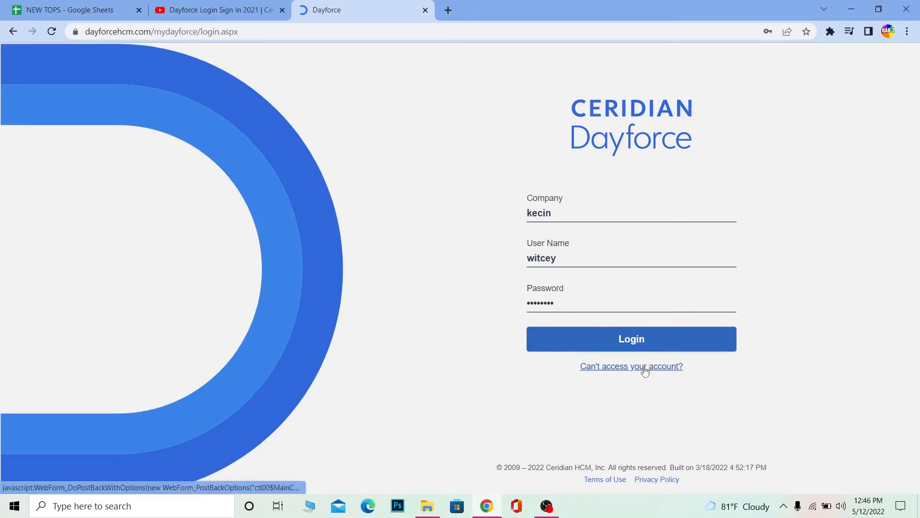
click(631, 339)
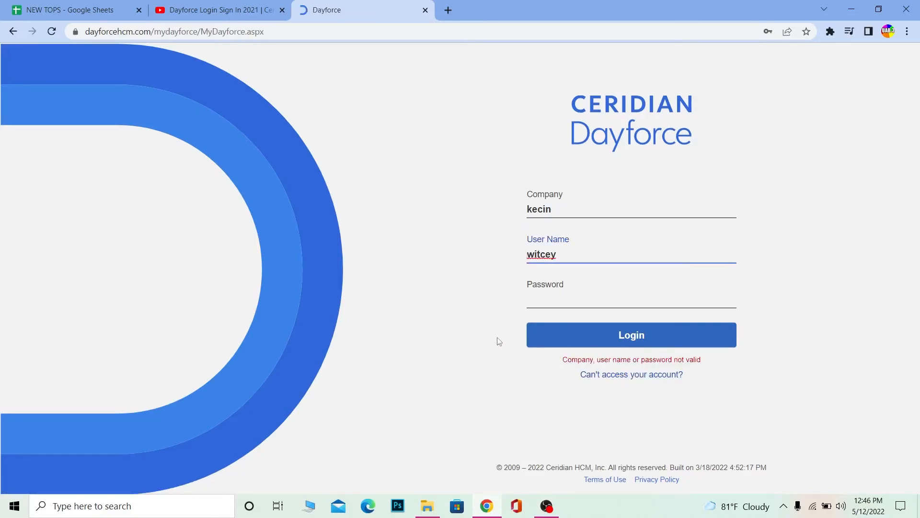
Select the password, user name and company fields in turn, then double-click the user name field.
click(631, 298)
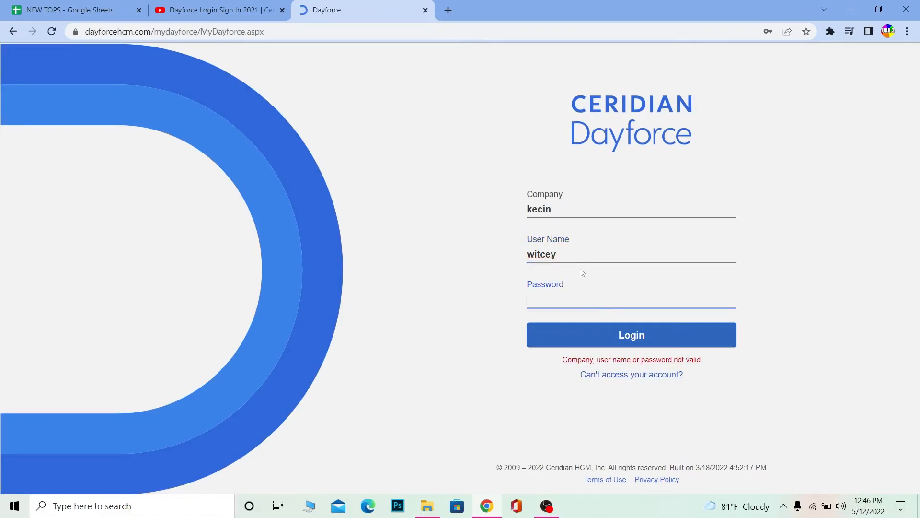
click(631, 253)
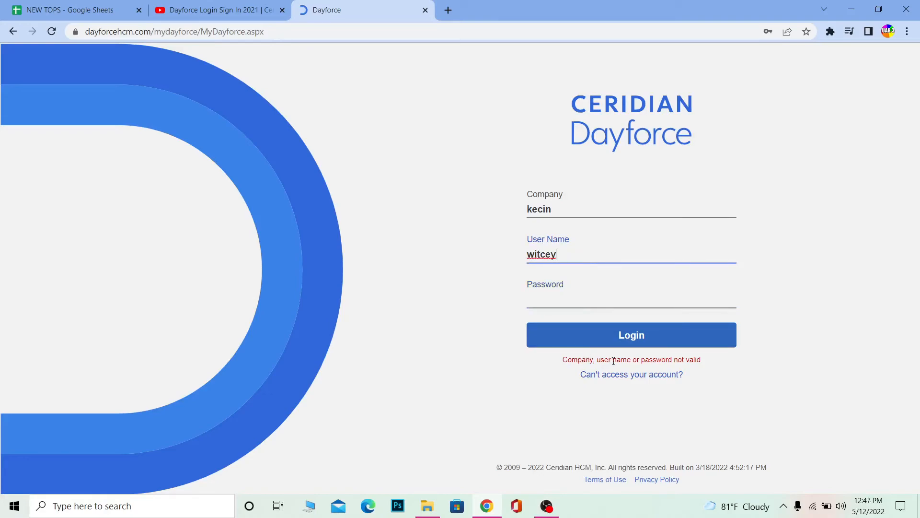
click(631, 209)
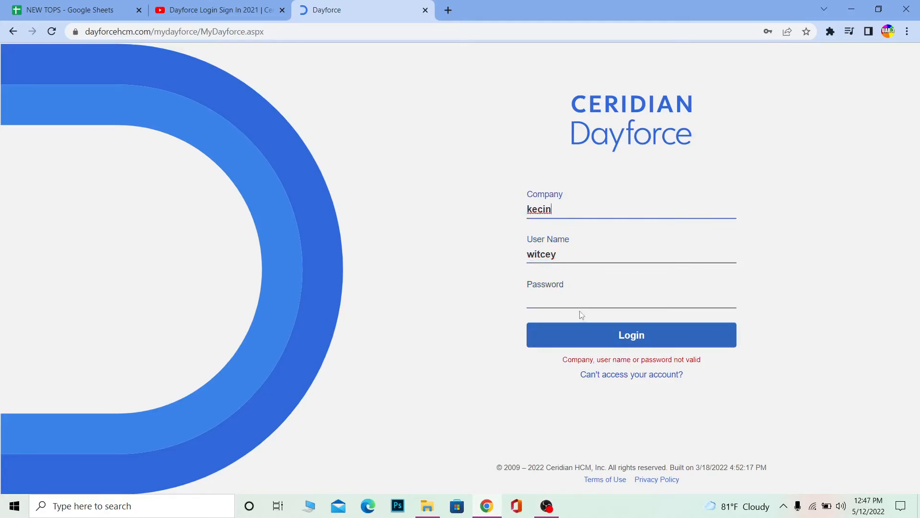
double_click(541, 254)
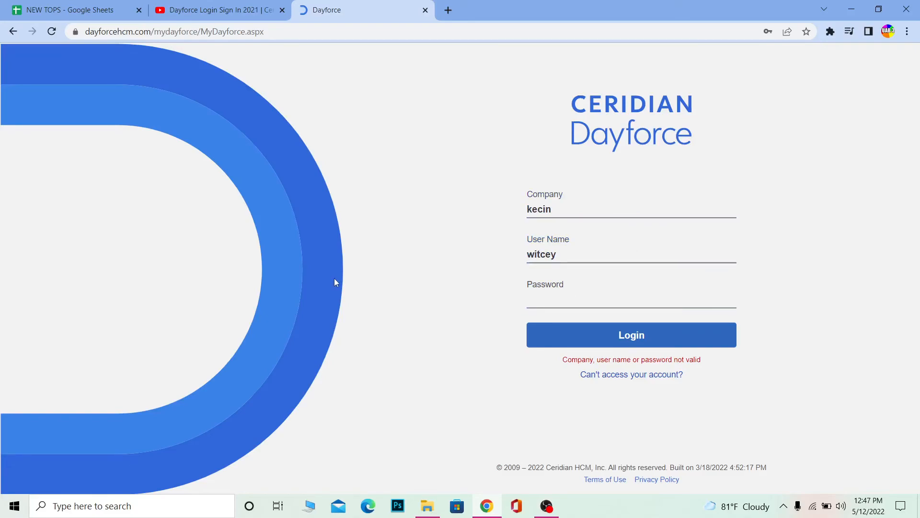
mouse_move(359, 288)
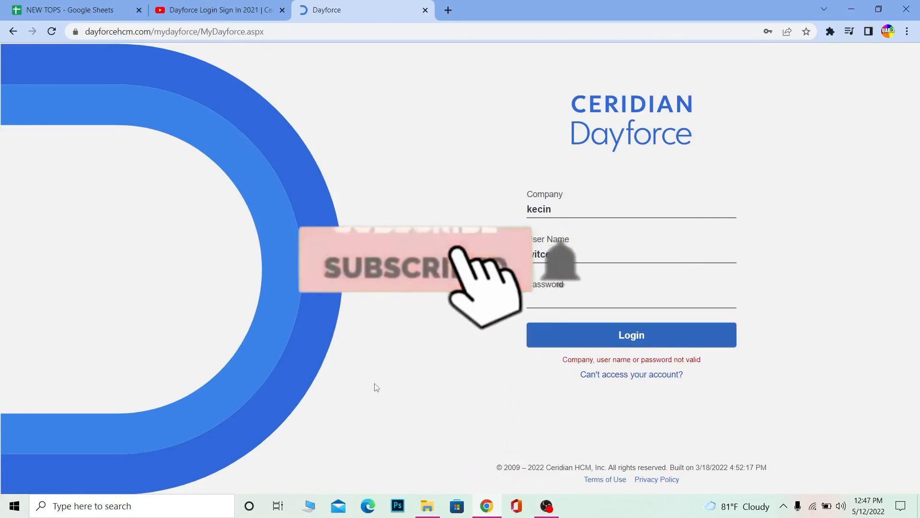
mouse_move(554, 453)
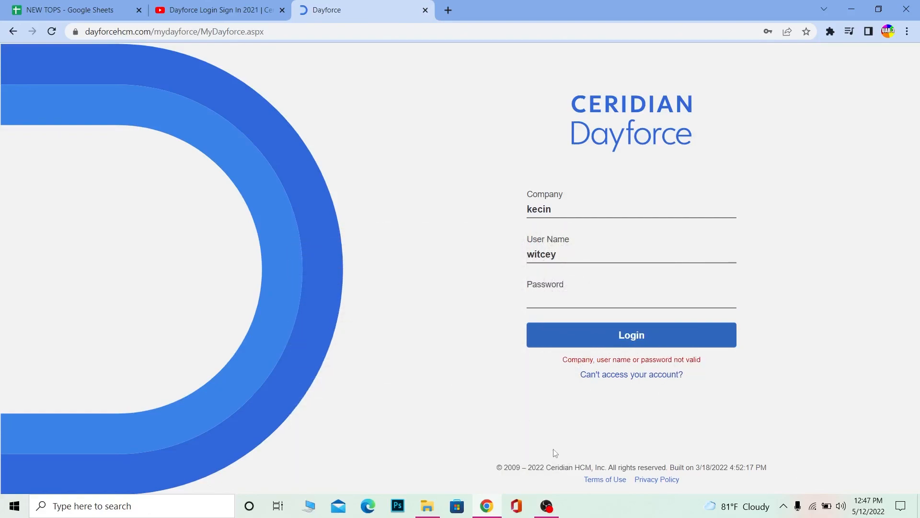